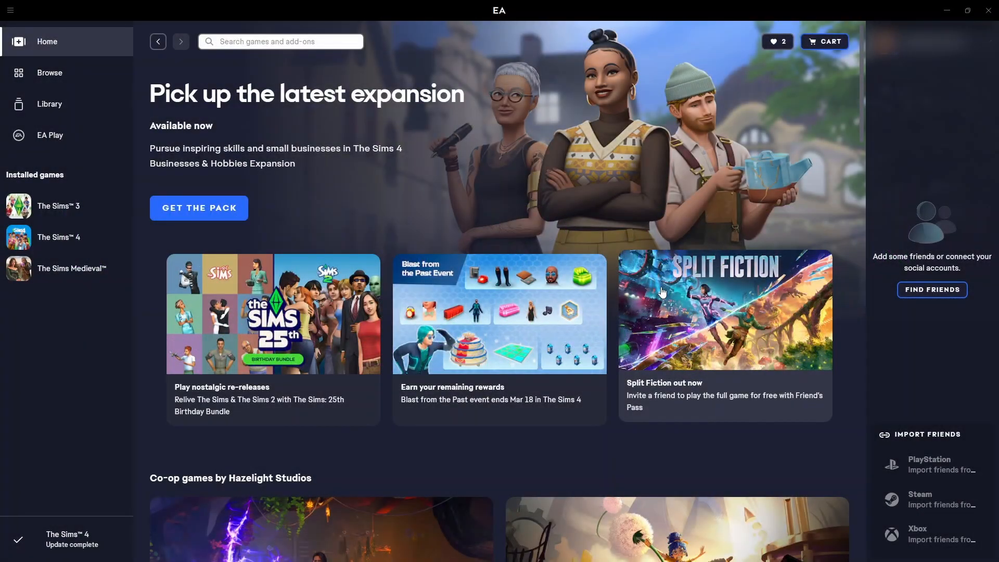
mouse_move(526, 221)
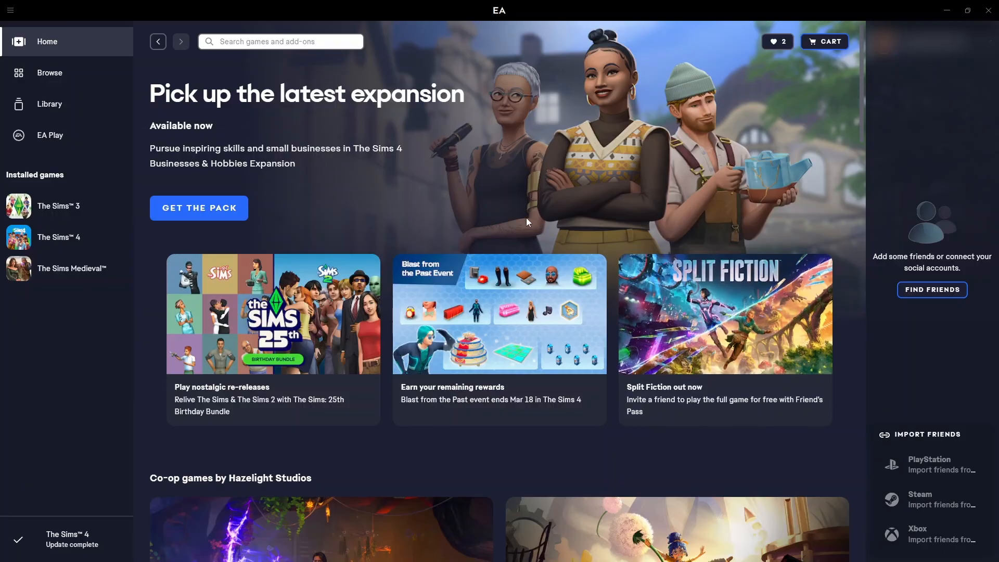
mouse_move(94, 72)
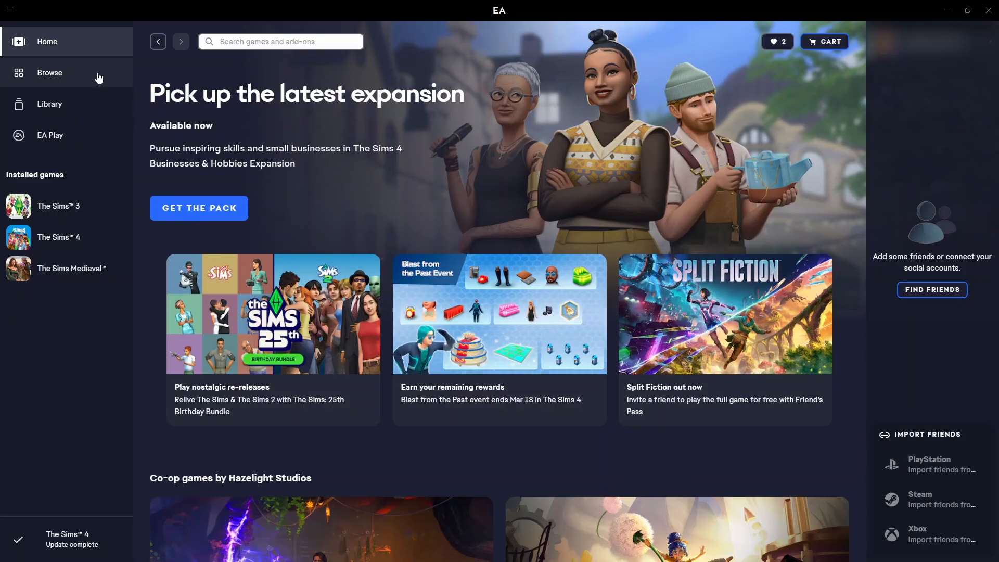
mouse_move(144, 93)
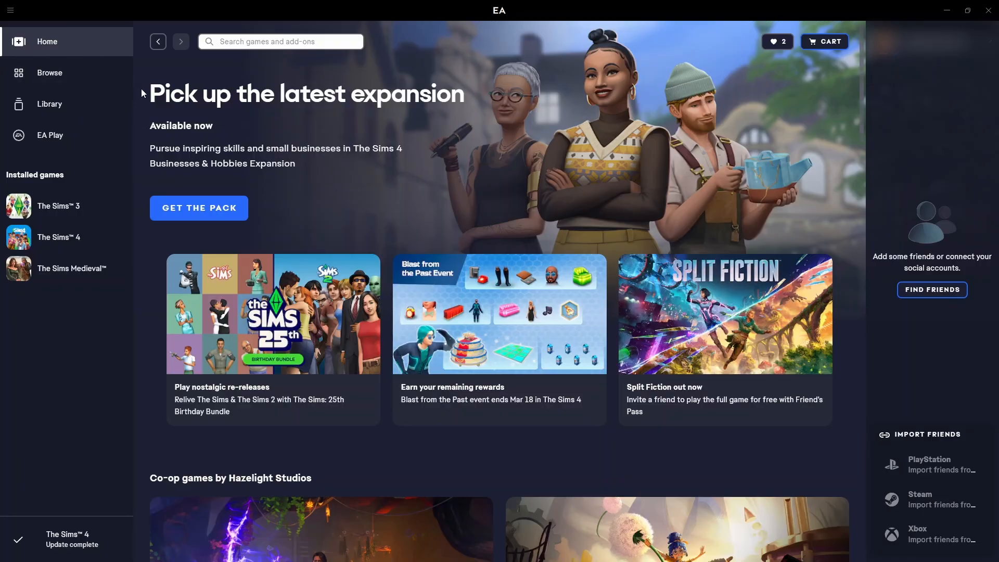
mouse_move(58, 238)
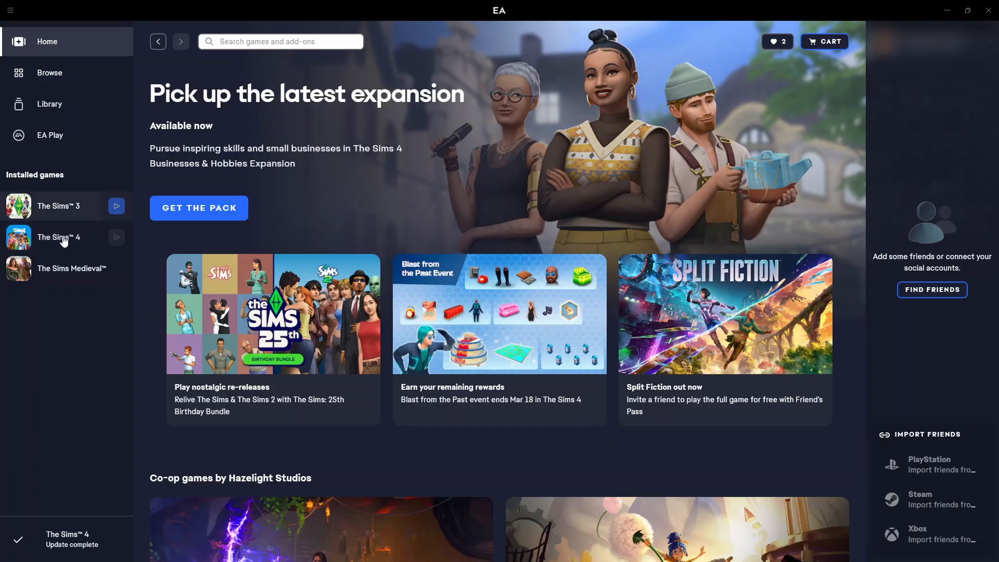
Bring up The Sims 4's game page and its Manage options in the EA app
click(58, 238)
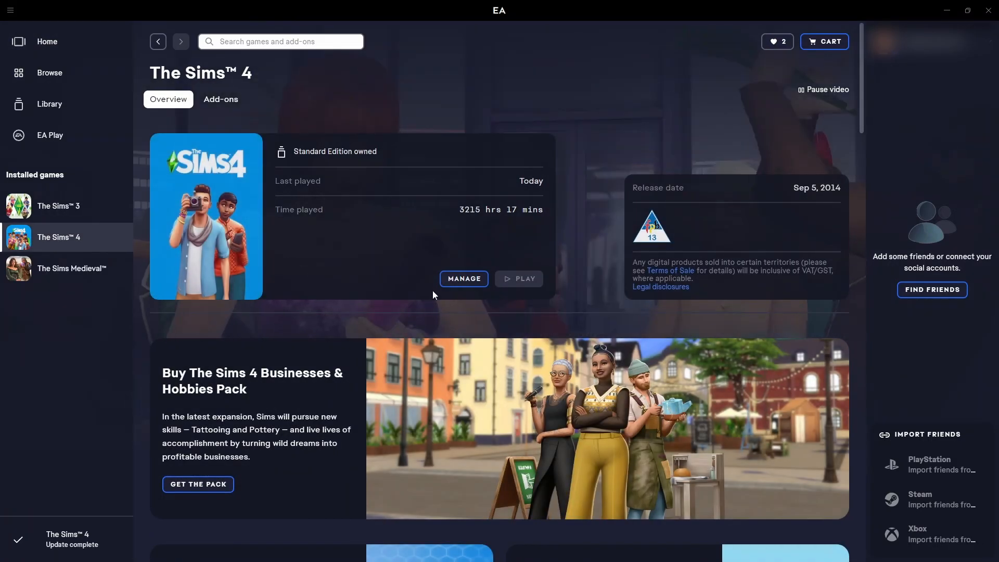
click(463, 279)
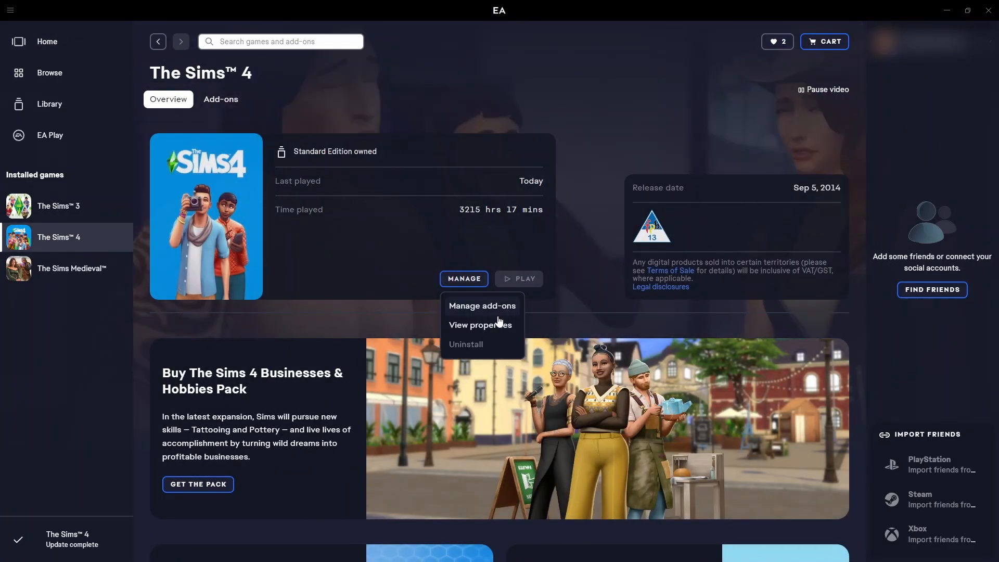
mouse_move(349, 233)
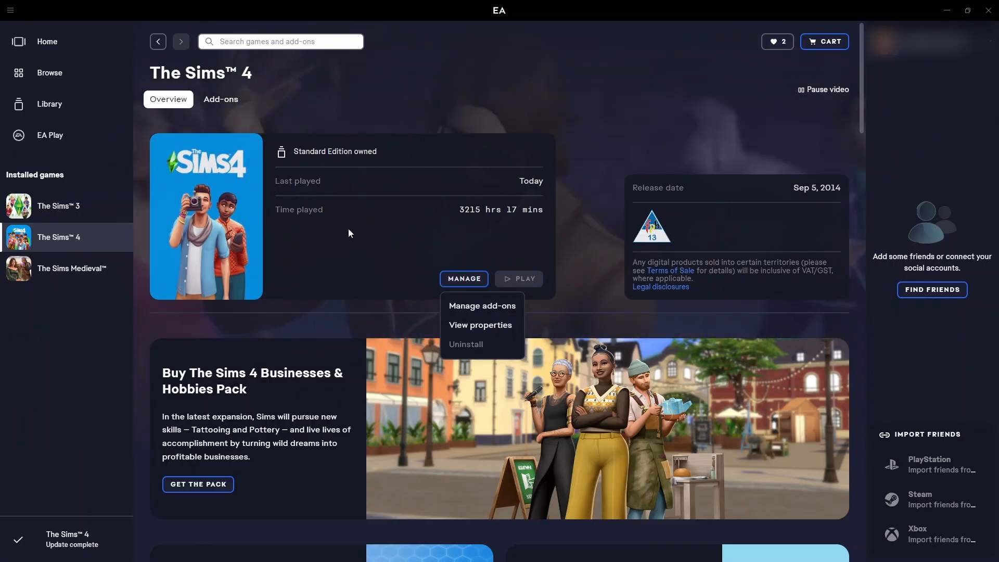
mouse_move(585, 190)
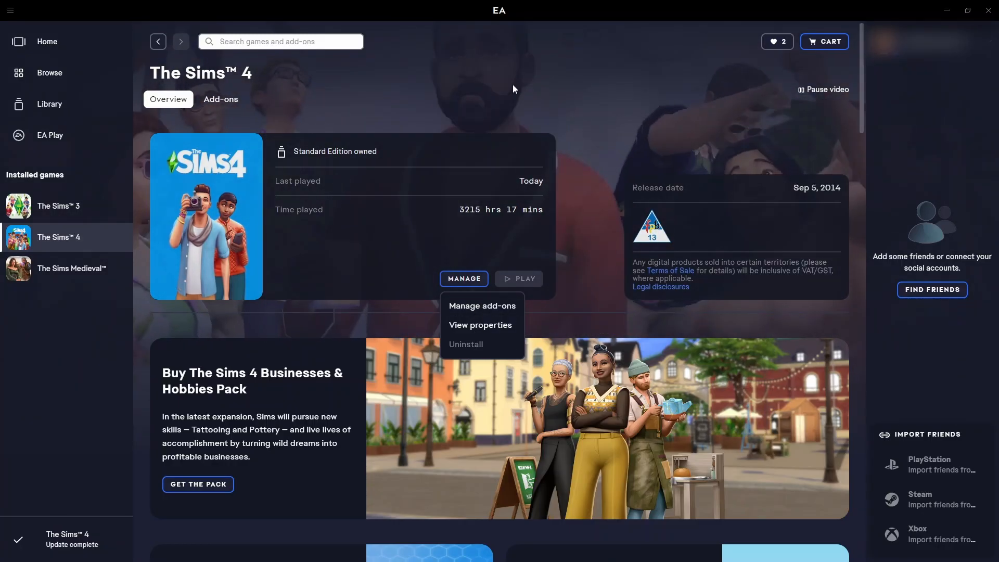
mouse_move(481, 65)
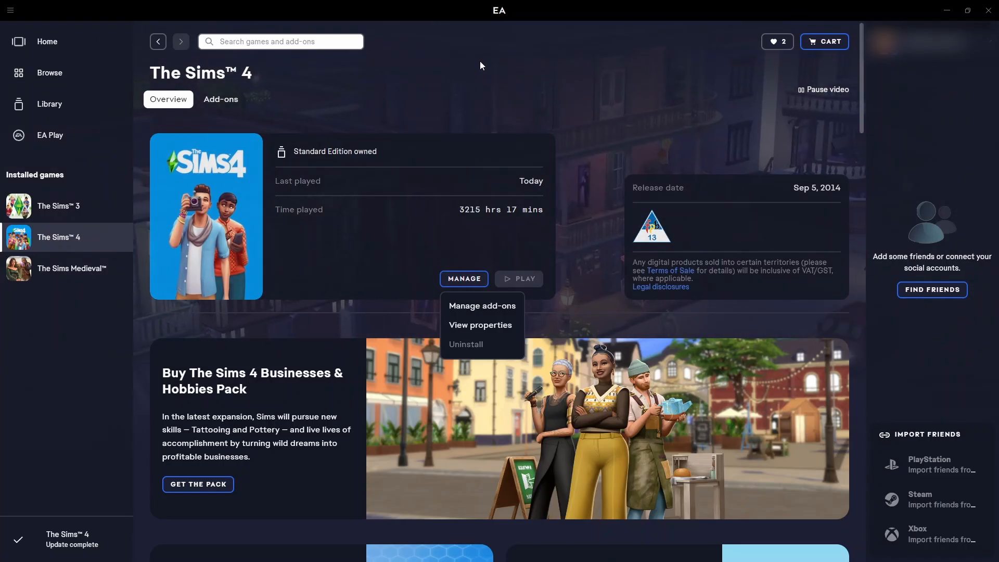
mouse_move(616, 75)
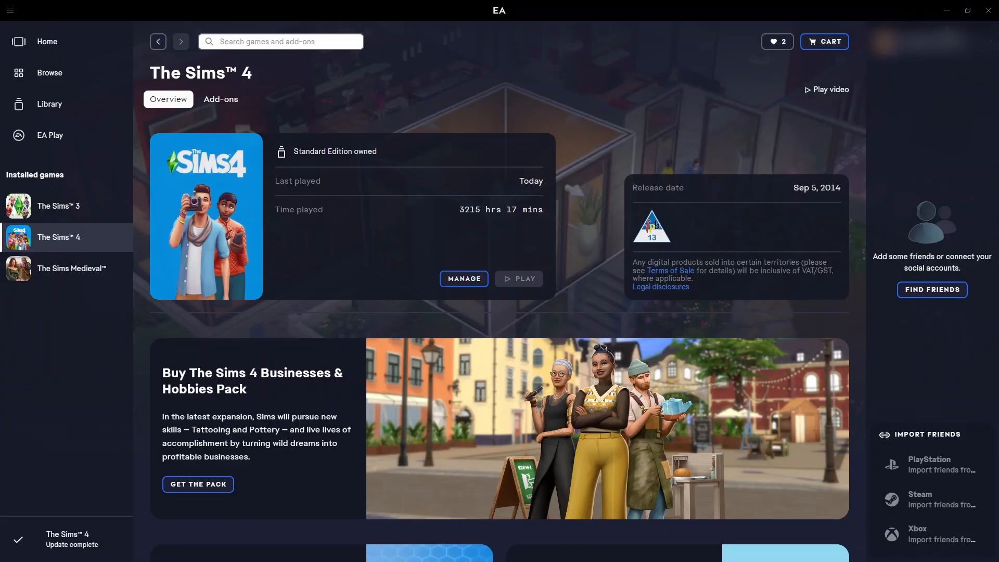
mouse_move(709, 62)
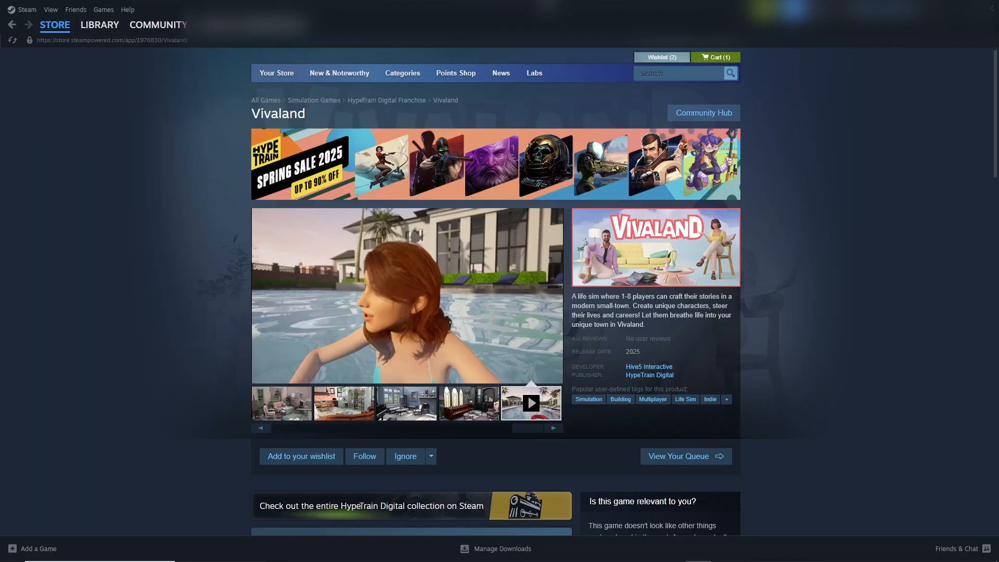
Go to the Steam Library and select Stray from the Recent Games shelf
click(100, 25)
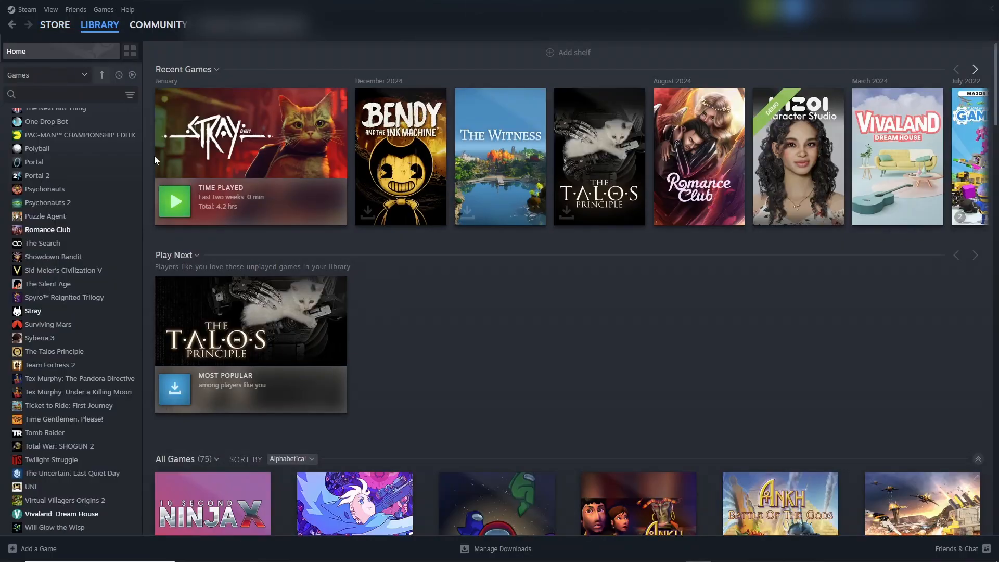
click(33, 311)
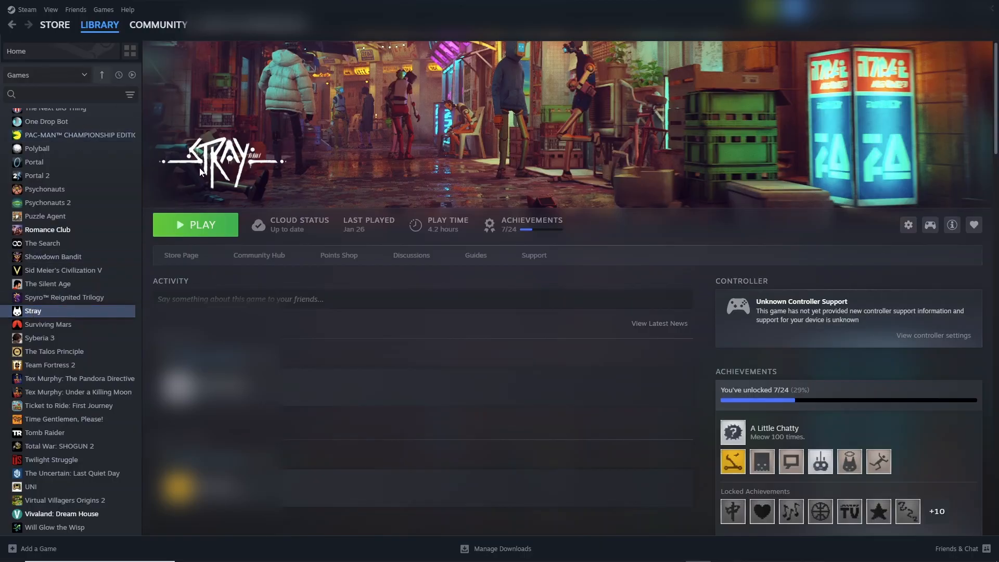
mouse_move(67, 316)
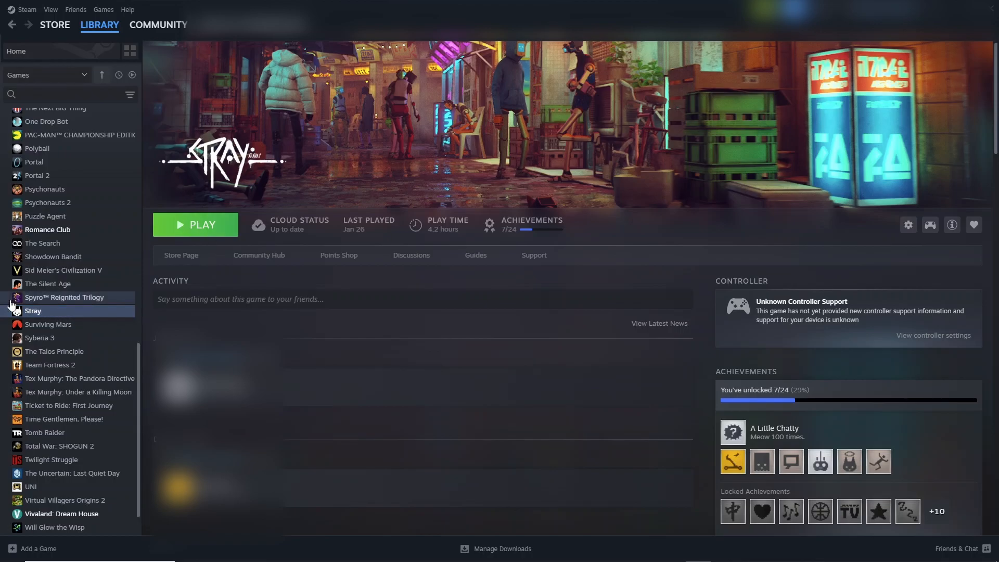
mouse_move(55, 316)
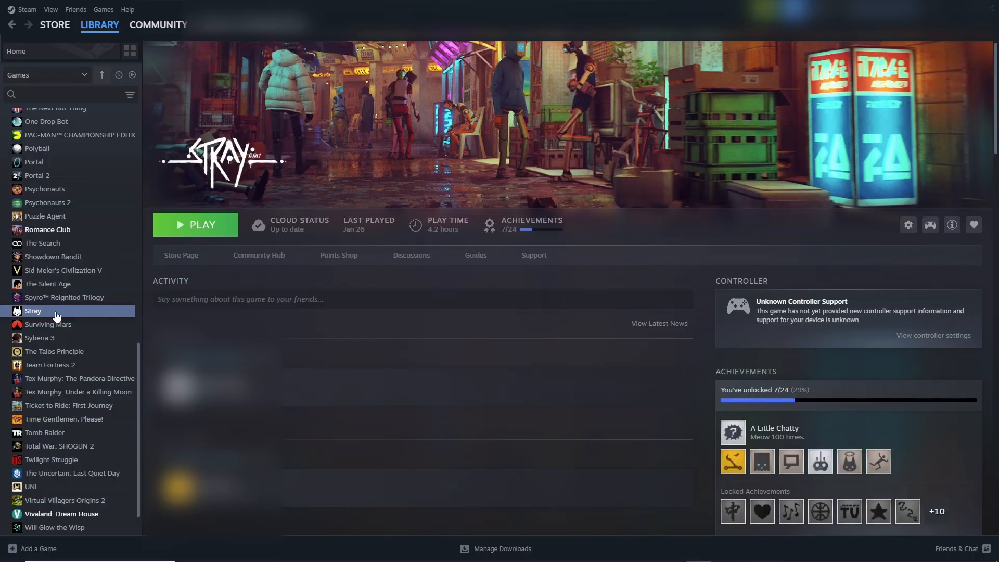
mouse_move(44, 314)
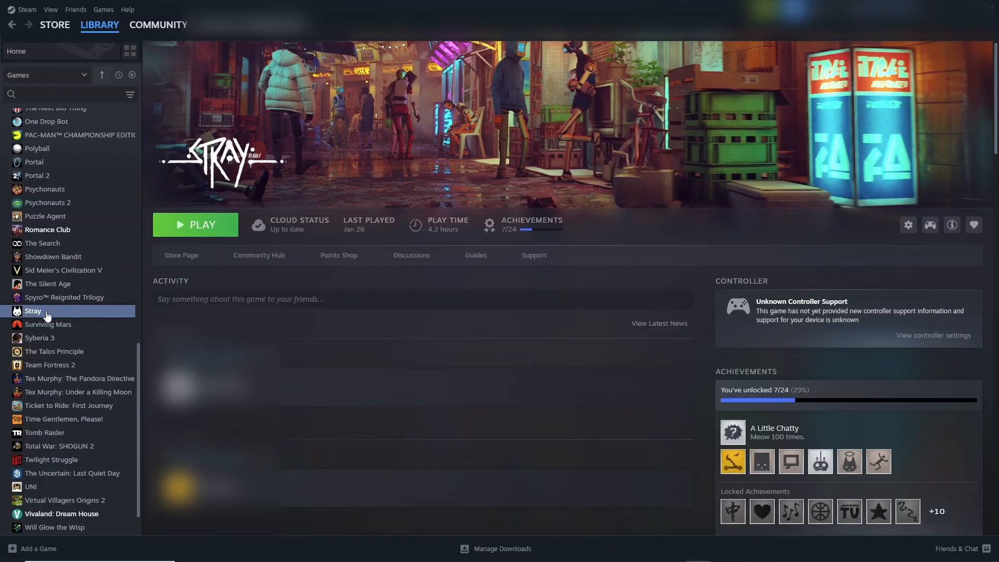
mouse_move(47, 321)
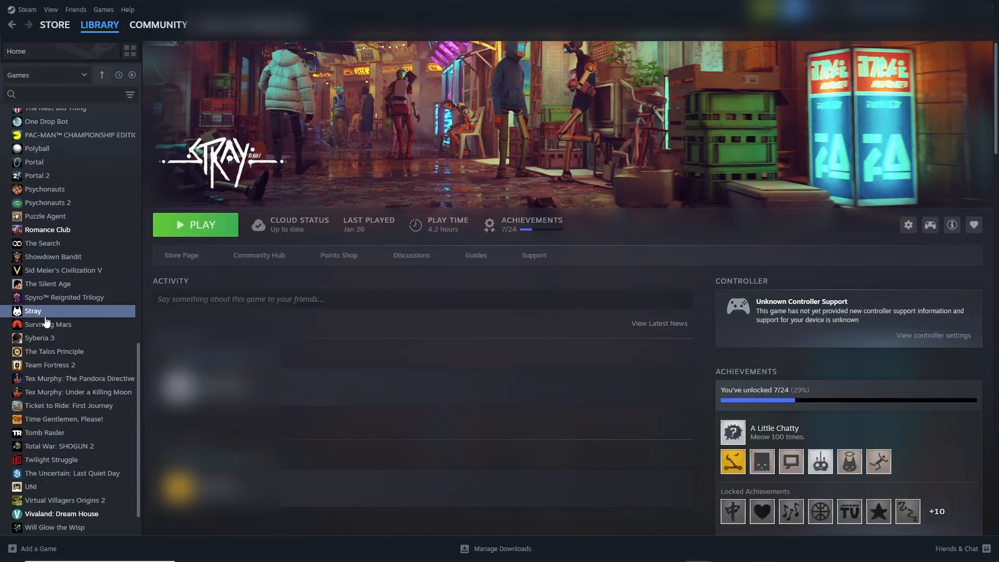
mouse_move(61, 315)
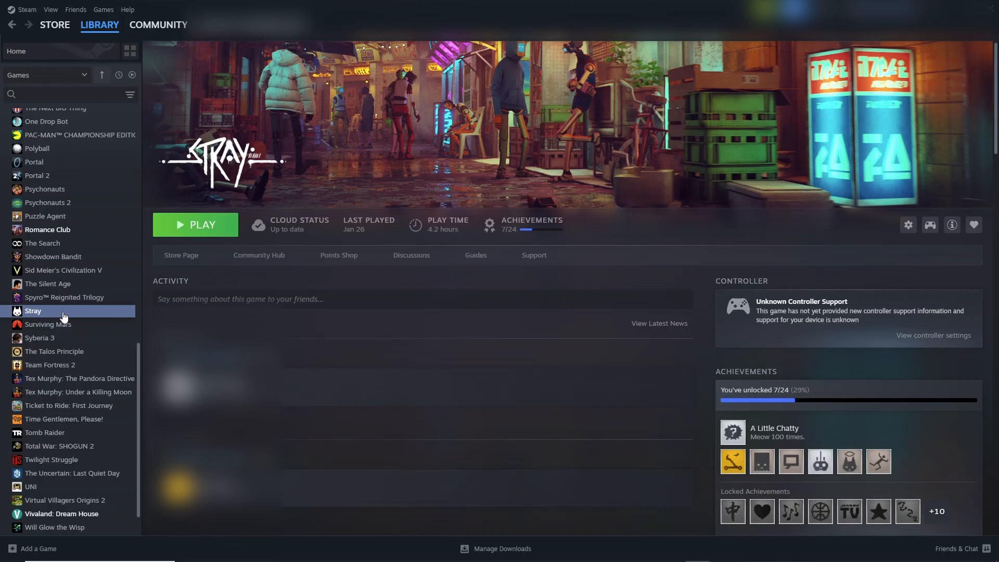
Reach Stray's Properties window through its right-click menu in the library list
right_click(32, 311)
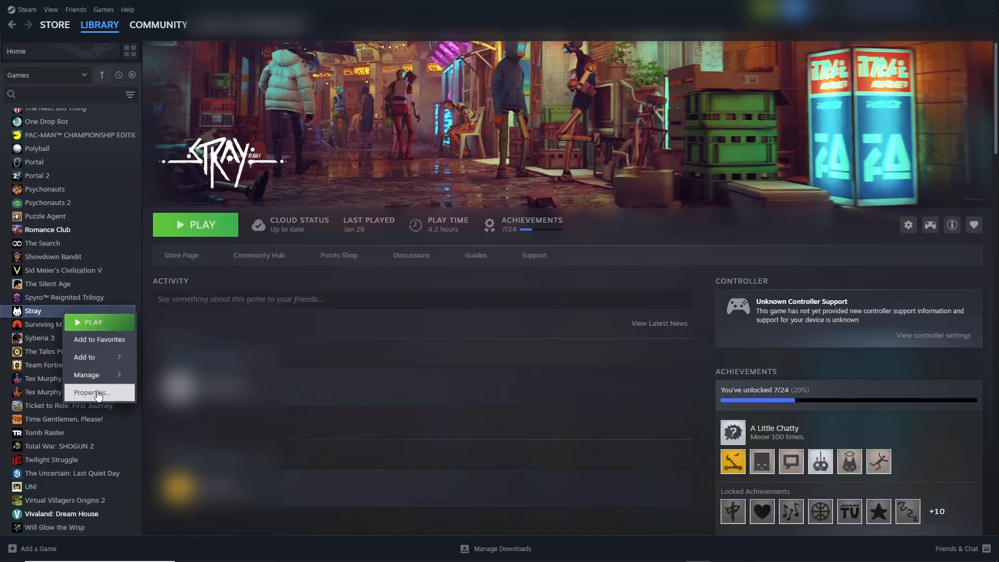
click(89, 393)
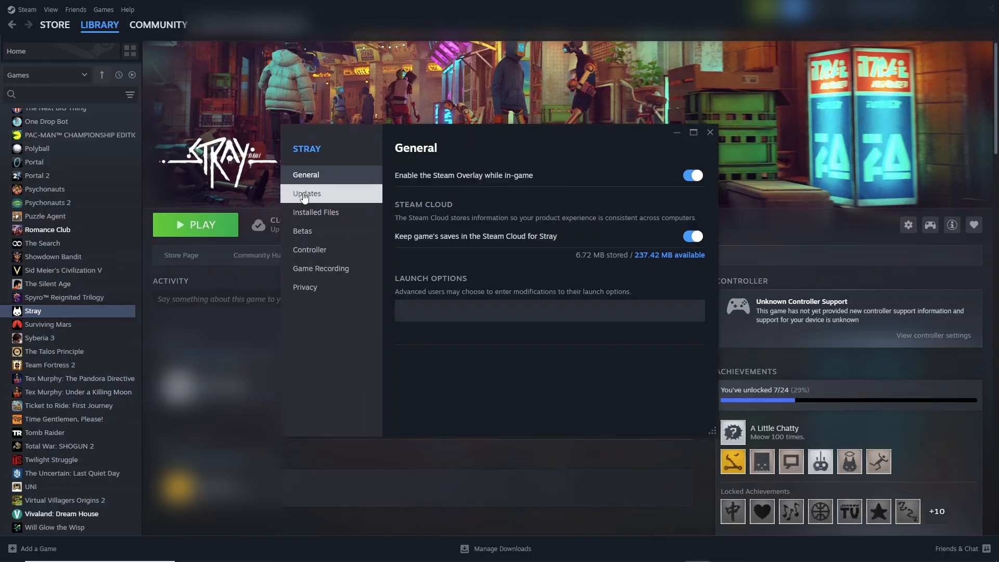
mouse_move(324, 197)
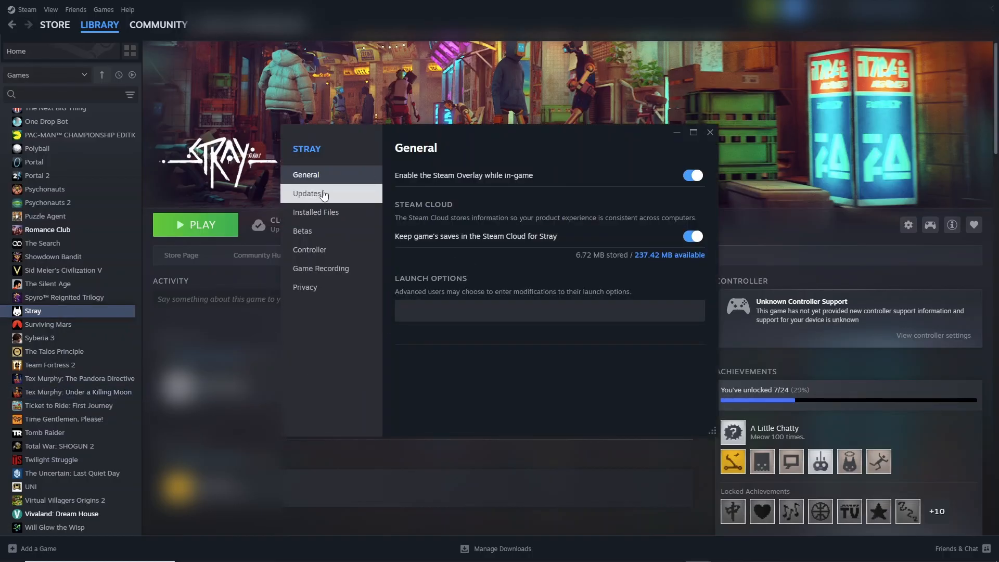
mouse_move(316, 211)
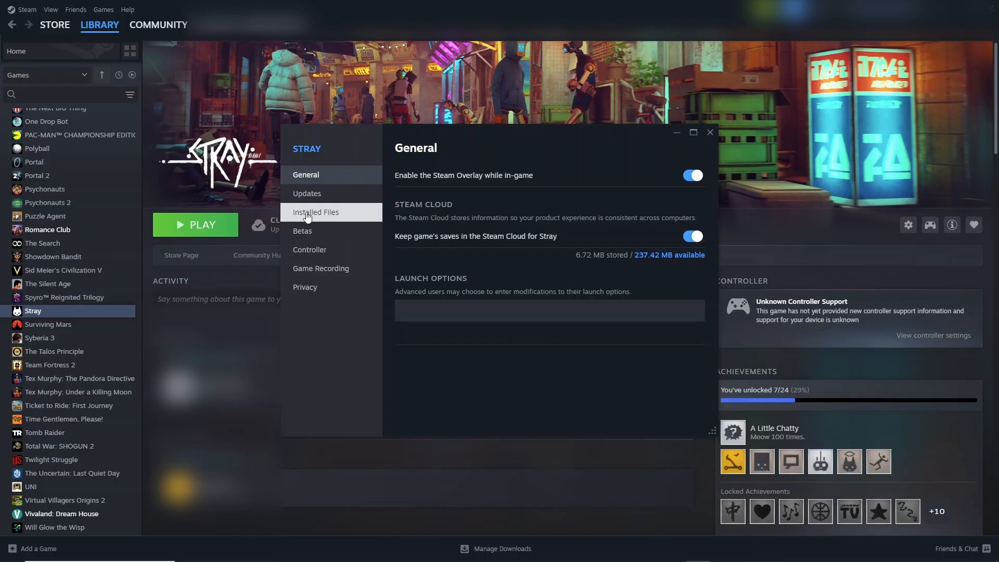
Verify integrity of Stray's files under Installed Files until all 203 validate, then dismiss Properties
click(315, 212)
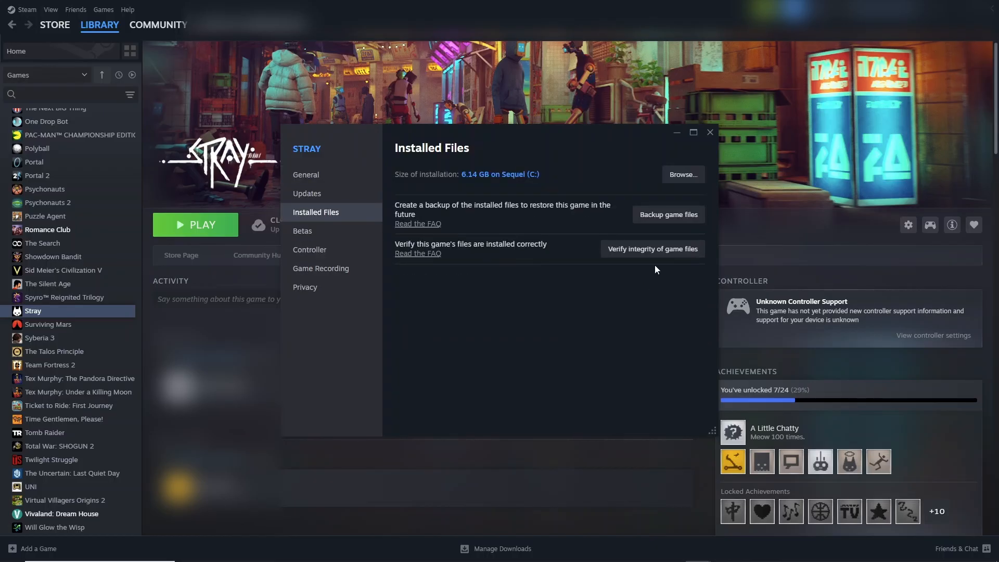
mouse_move(653, 249)
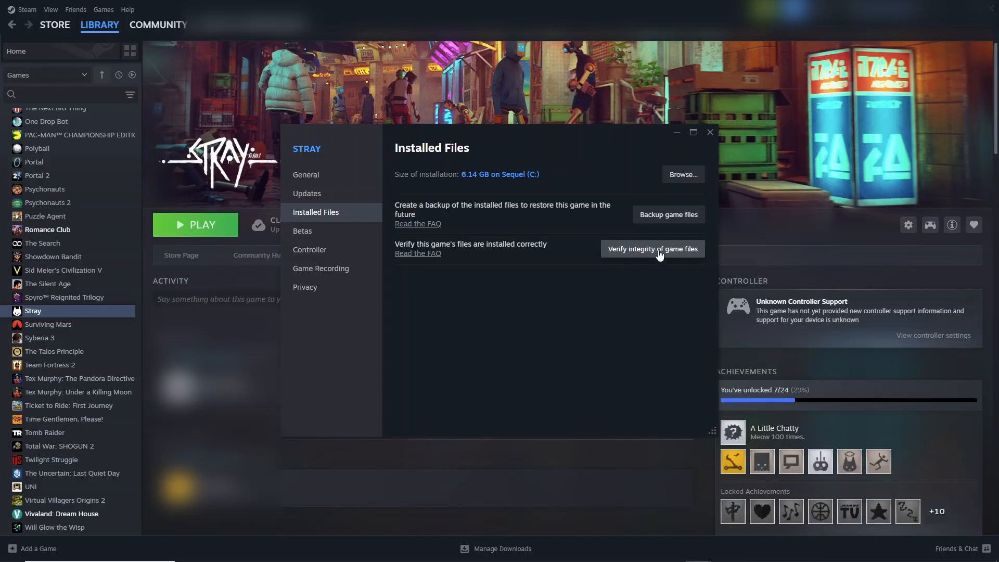
click(653, 249)
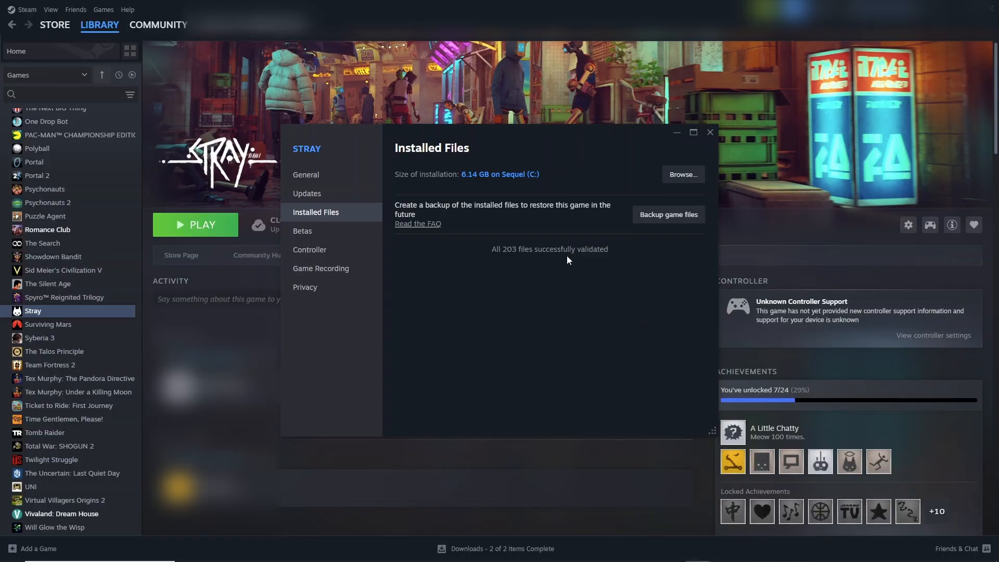
mouse_move(610, 260)
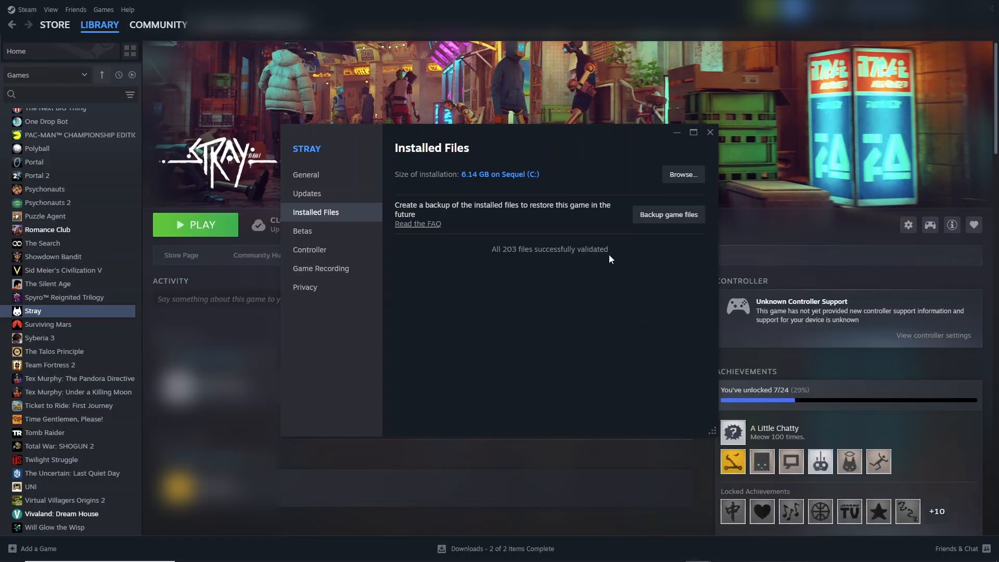
click(710, 132)
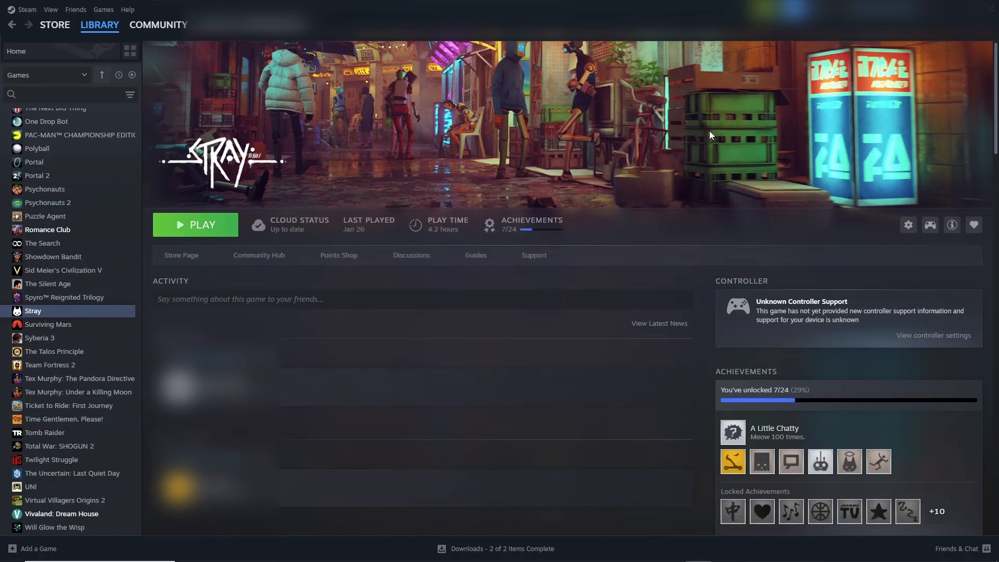
mouse_move(465, 208)
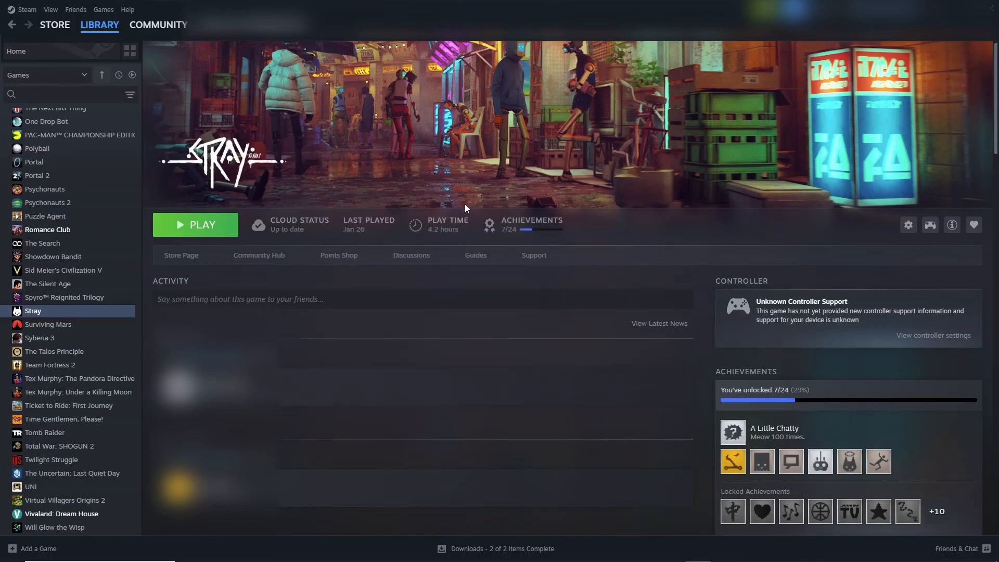